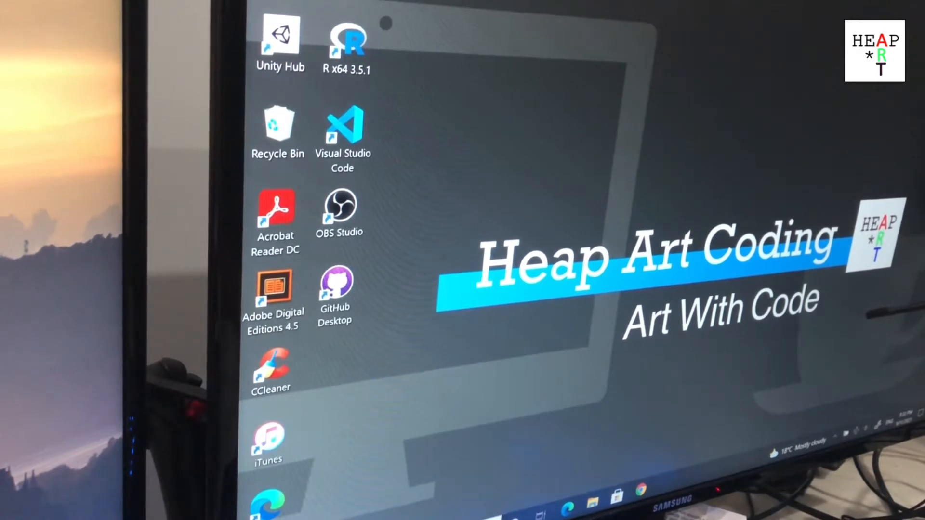
Step: Search the Start menu for 'rem' and launch Remote Desktop Connection
click(536, 510)
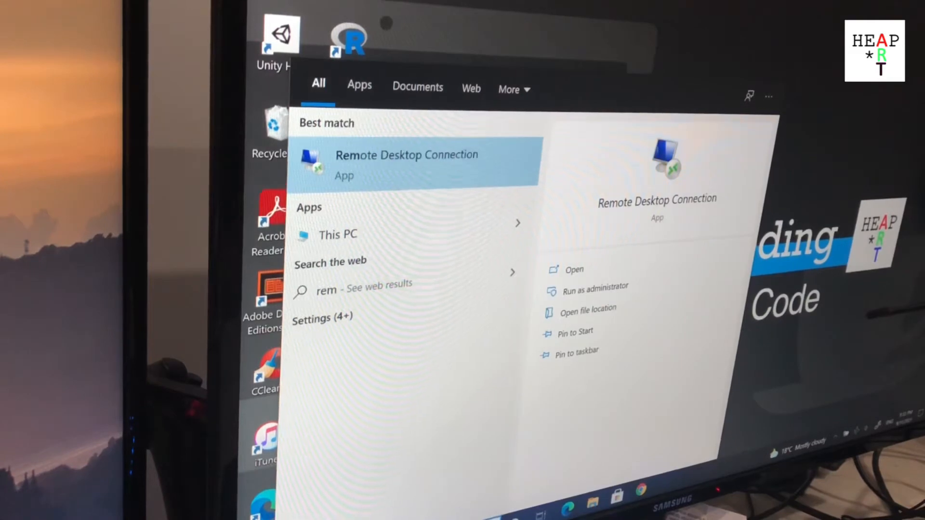
click(405, 155)
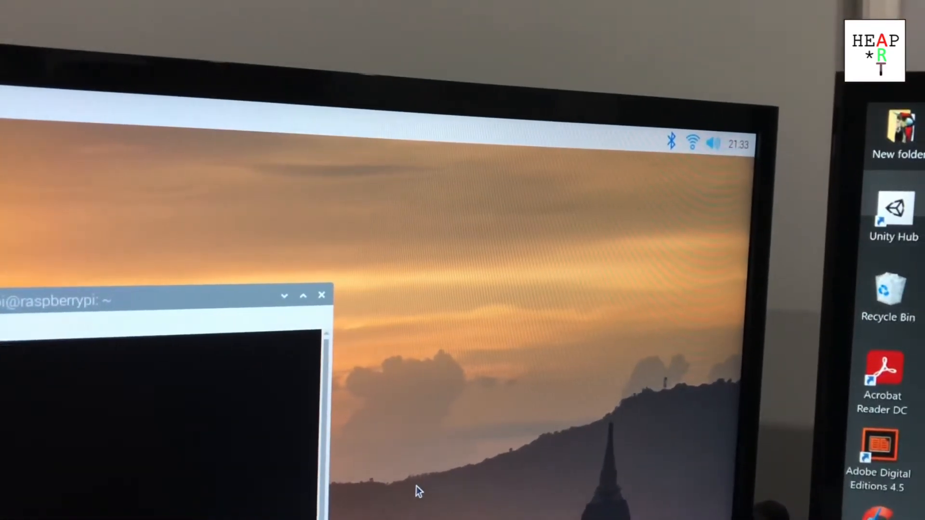
mouse_move(713, 352)
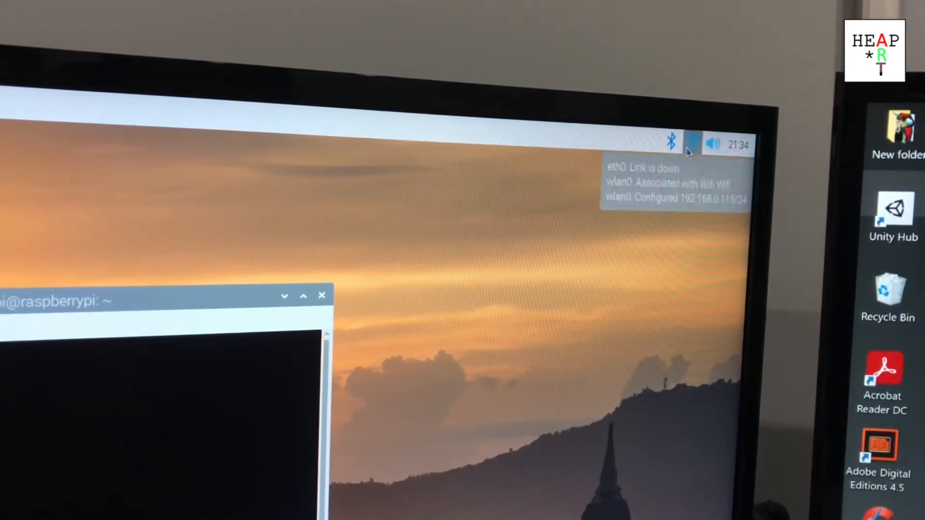
mouse_move(673, 142)
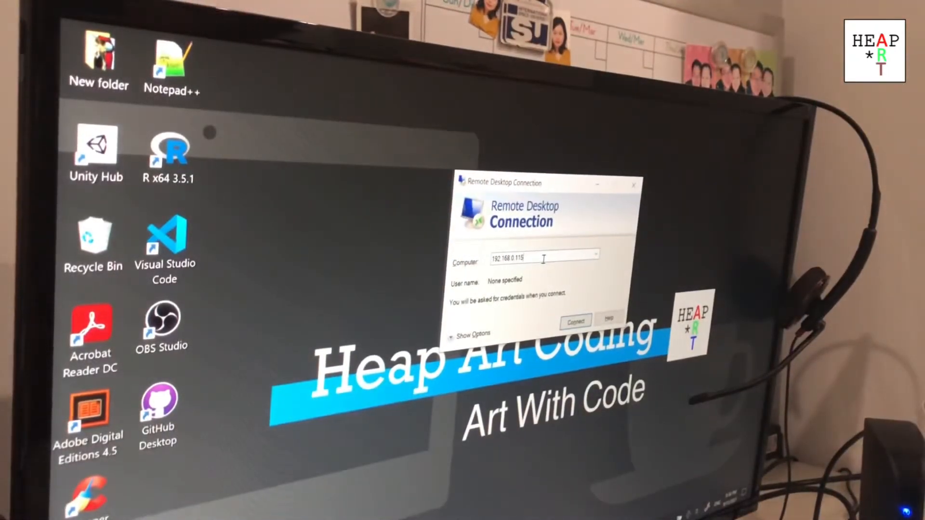
Step: Connect Remote Desktop Connection to 192.168.0.115
click(573, 321)
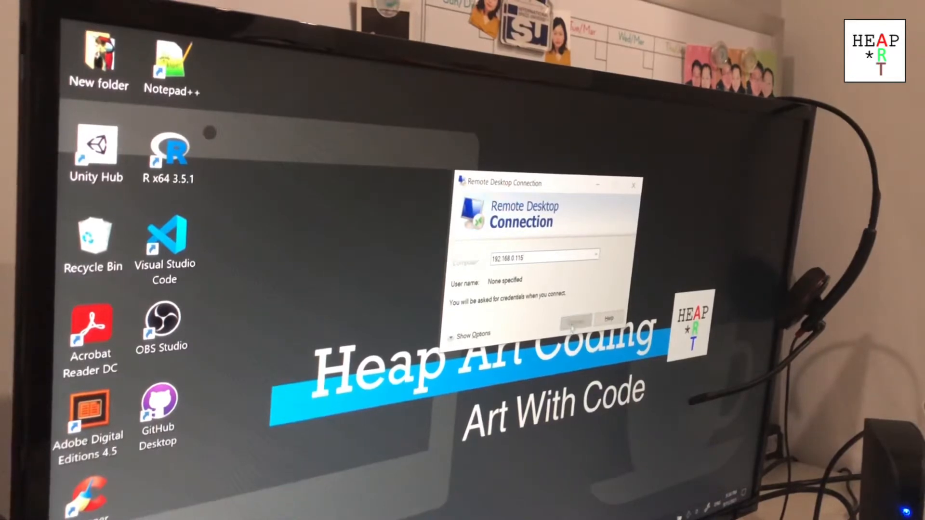
click(573, 325)
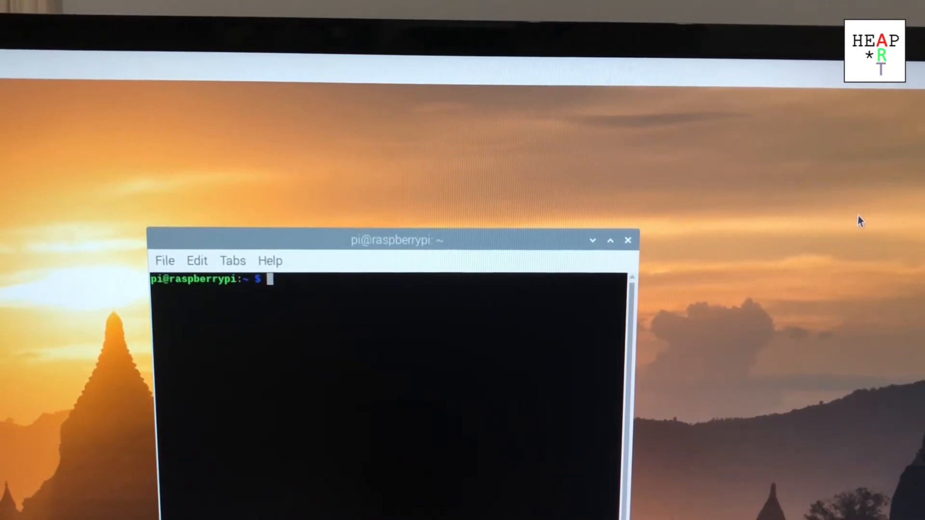
Step: Type the command 'sudo apt-get install xrdp' at the Pi's terminal prompt
text(s)
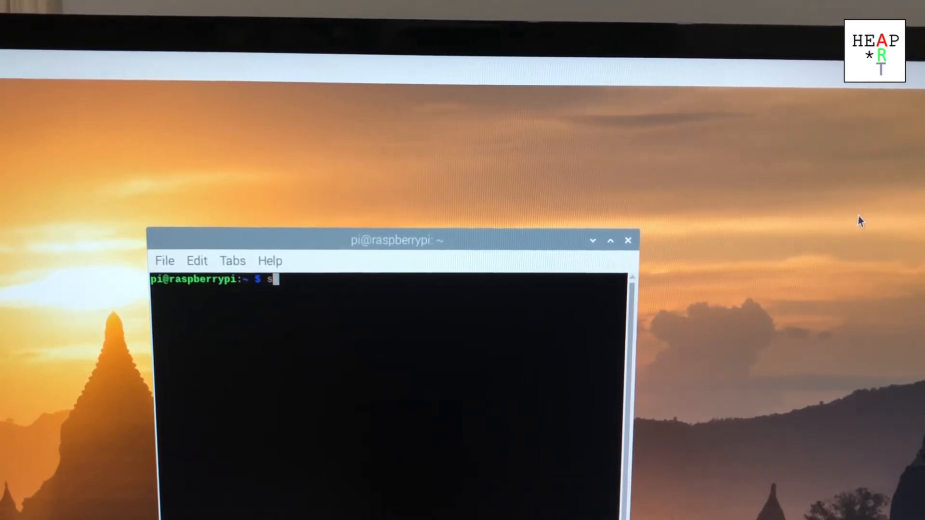
key(BackSpace)
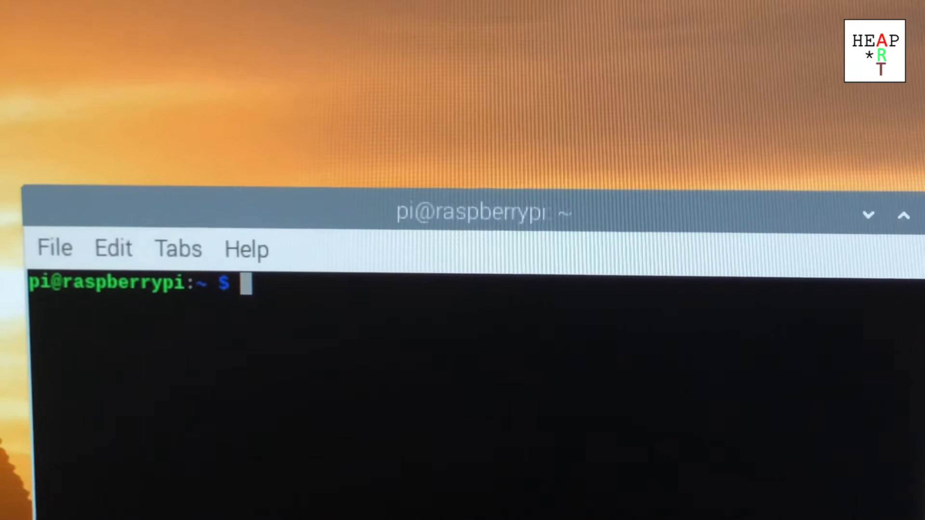
text(sudo)
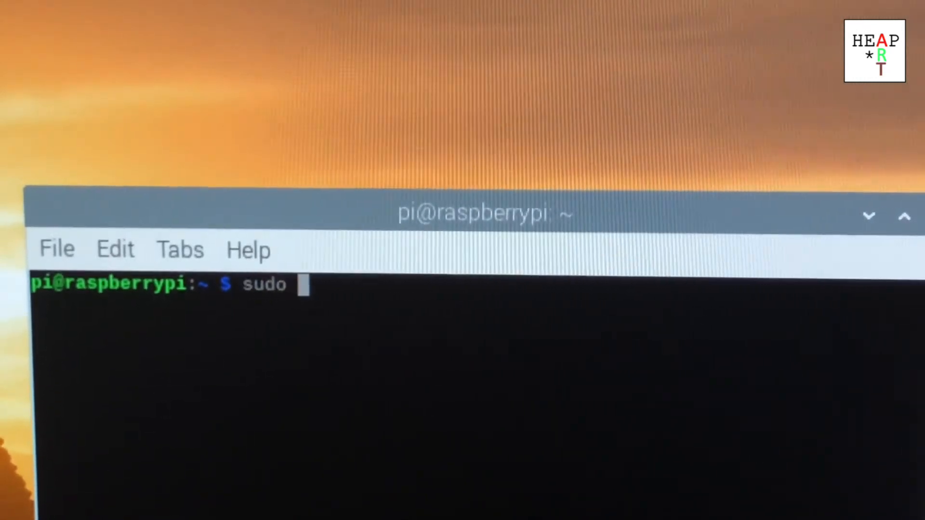
text(apt-)
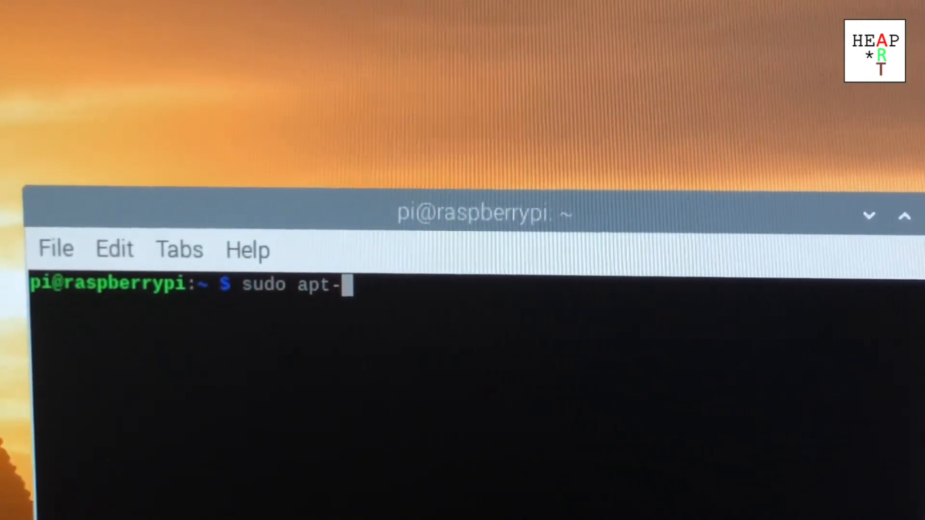
text(get)
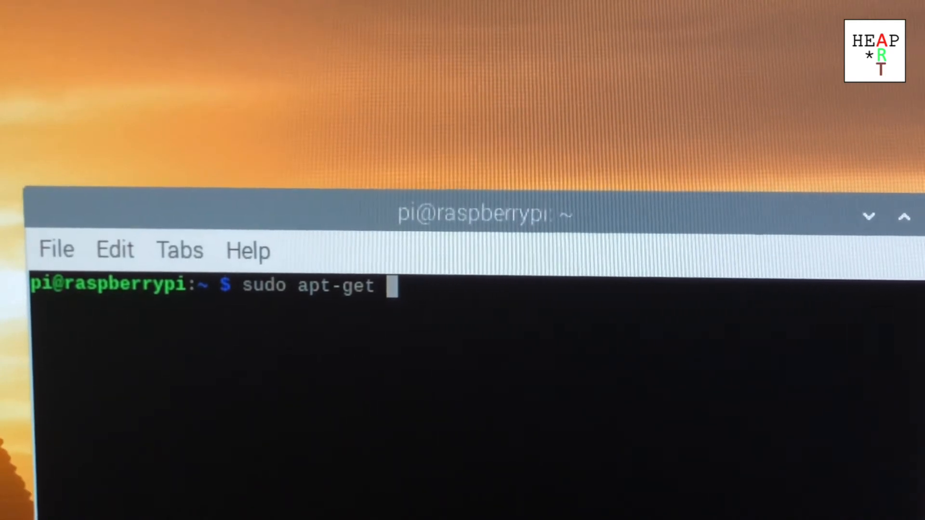
text(insta)
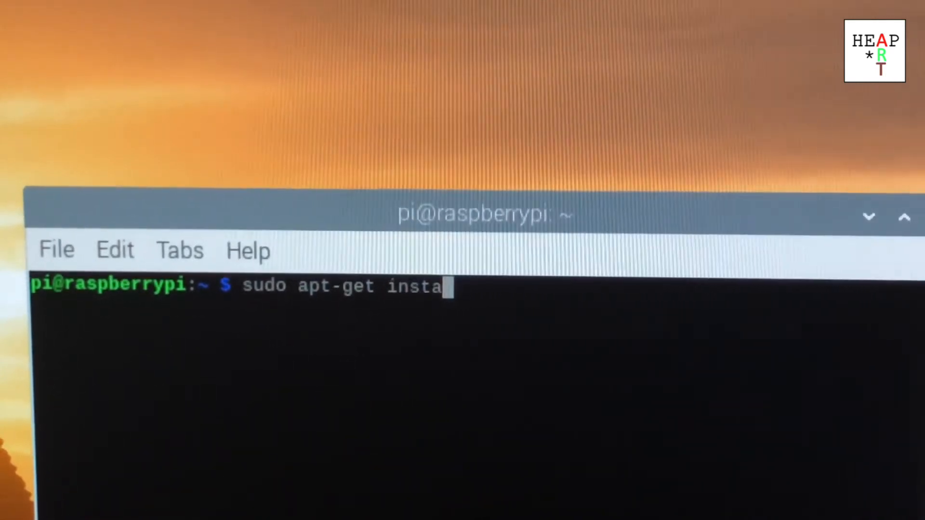
text(ll xrd)
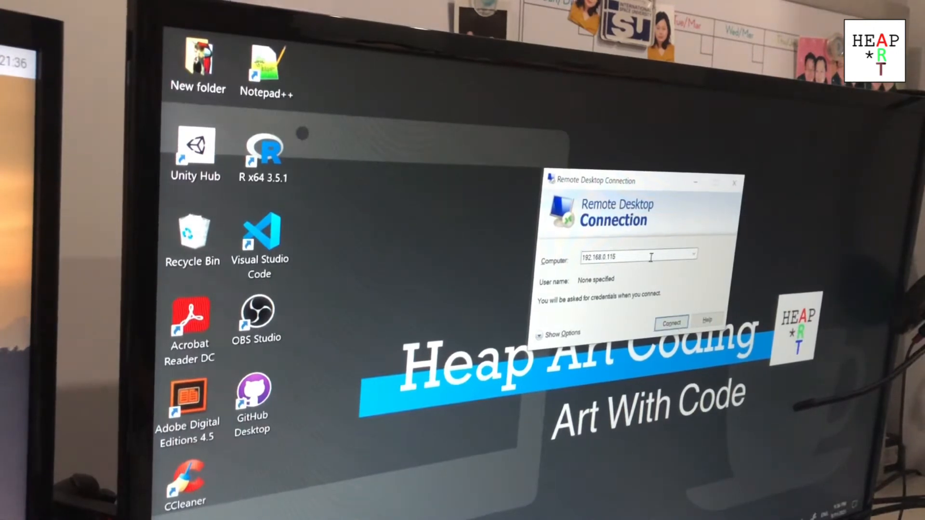
Step: Connect to 192.168.0.115 and accept the unverified identity warning with Yes
triple_click(637, 256)
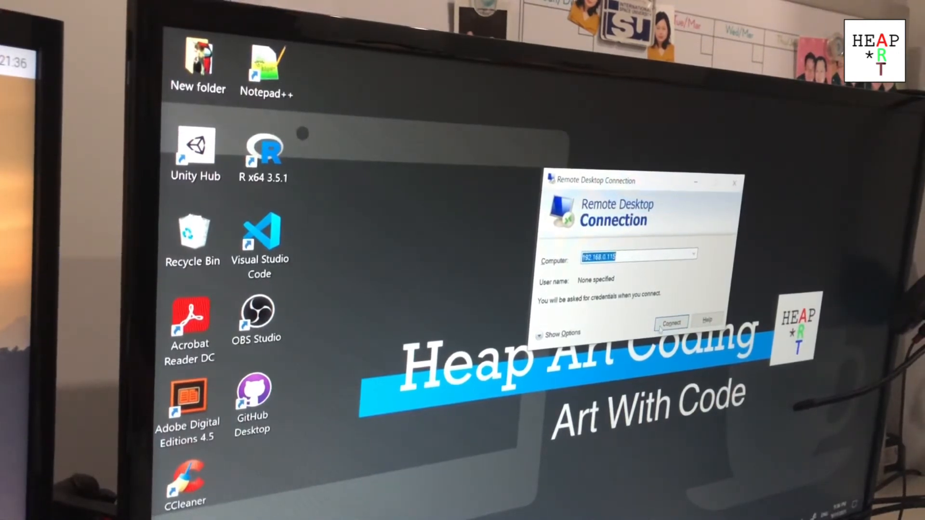
click(669, 323)
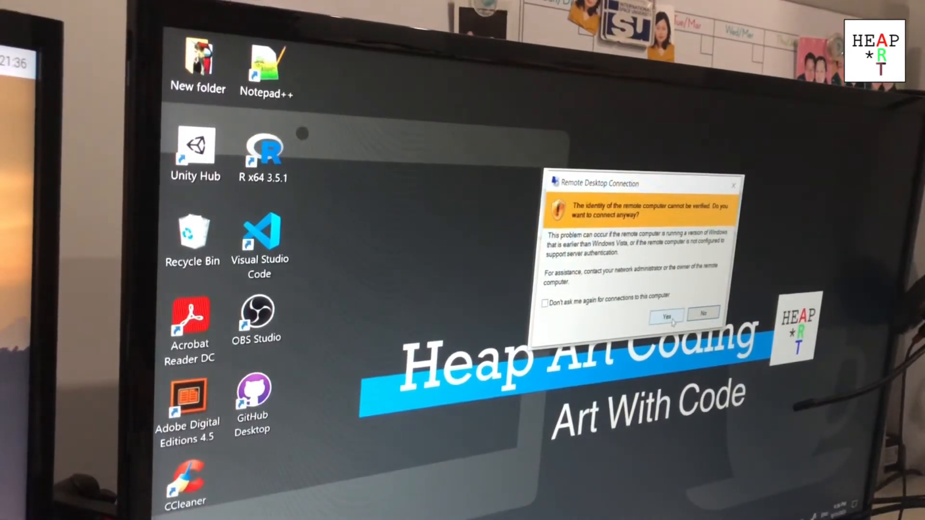
click(666, 314)
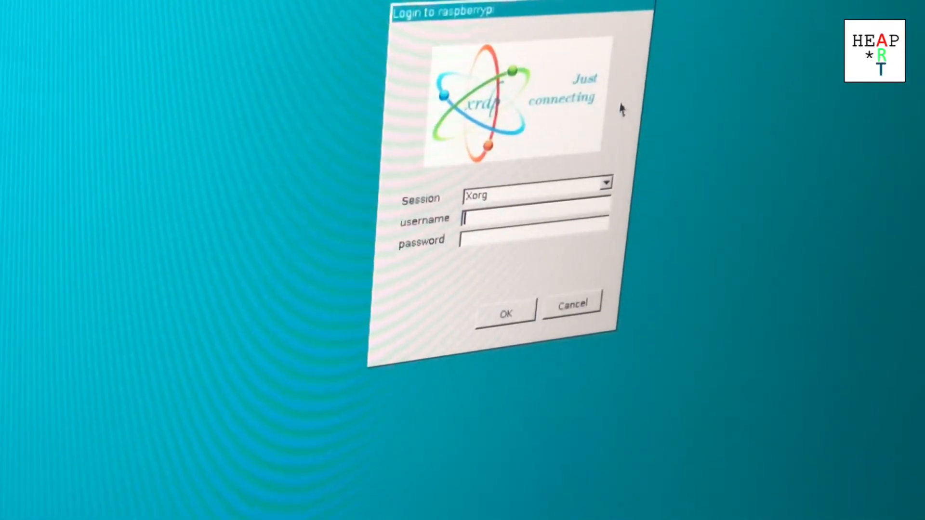
Step: Log in to xrdp as user 'pi' with the account password
text(pi)
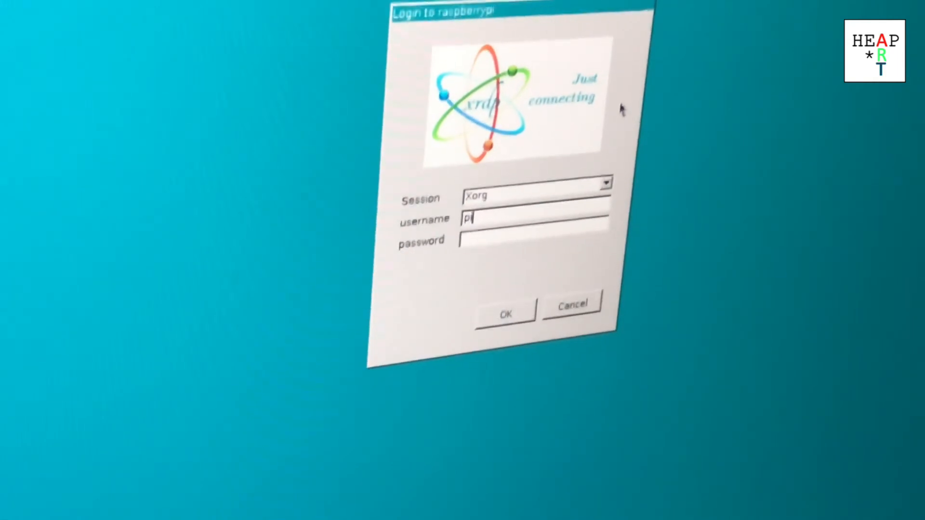
click(534, 239)
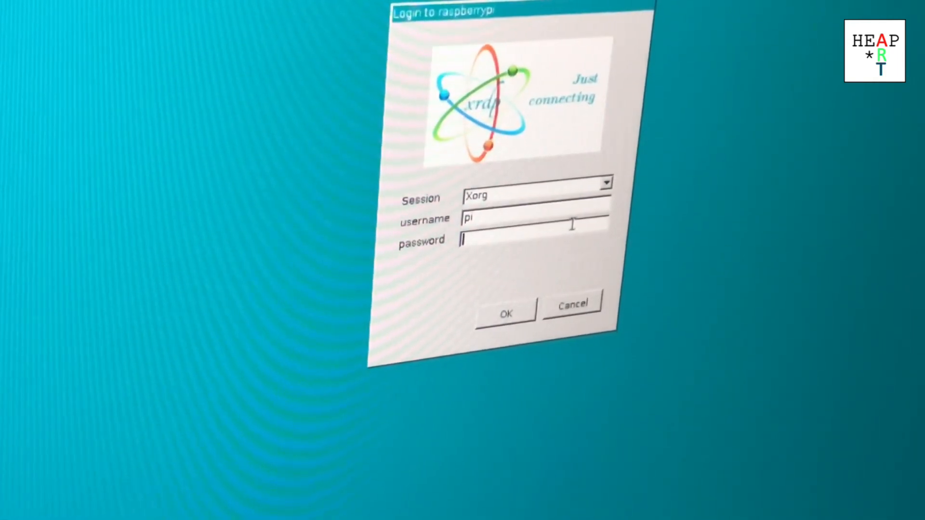
text(password)
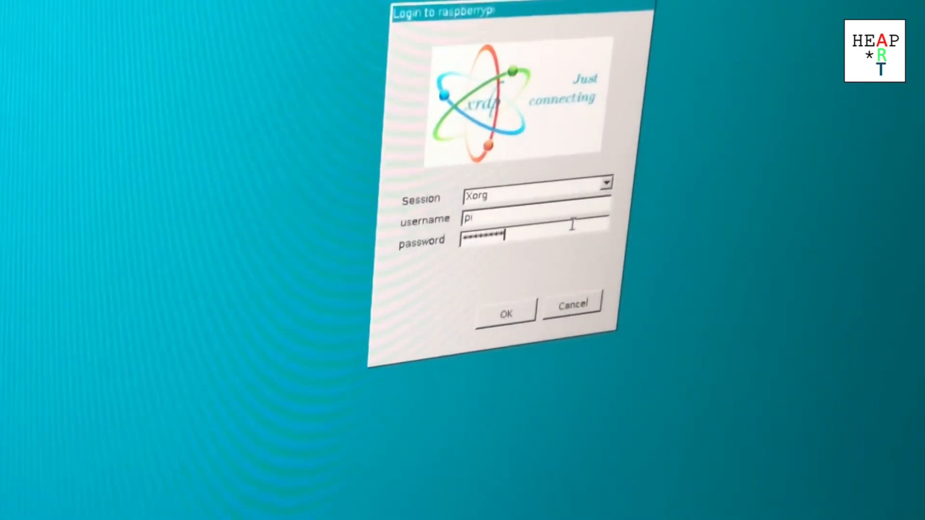
click(505, 313)
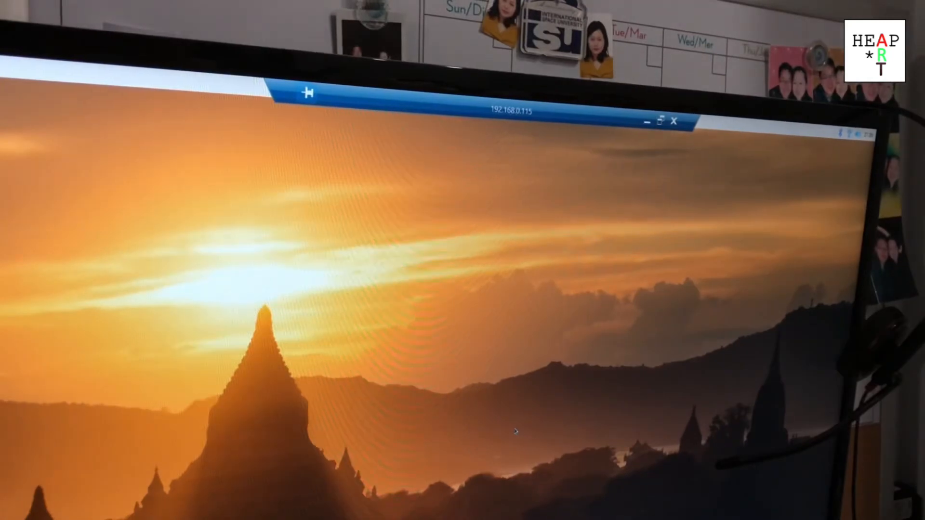